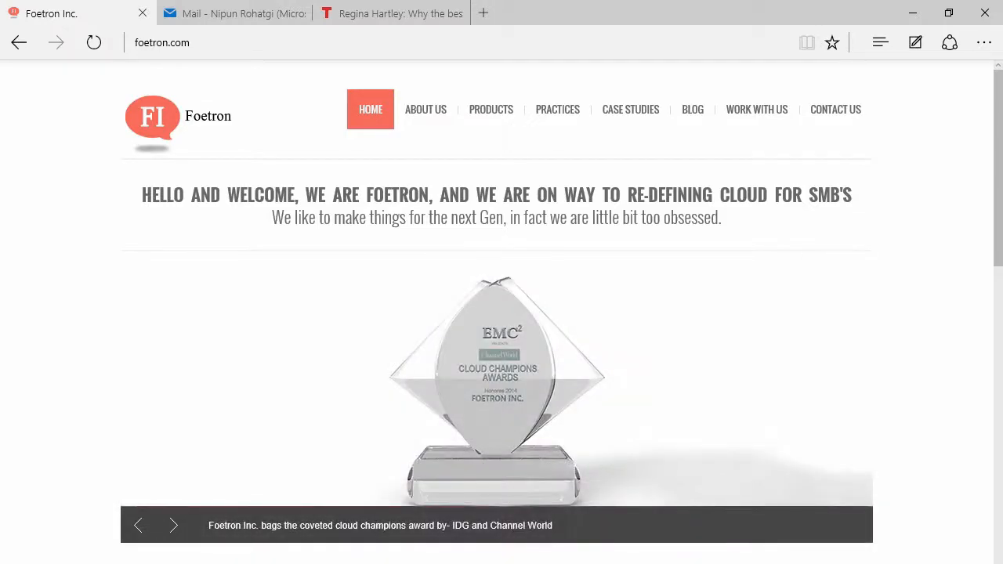
click(173, 525)
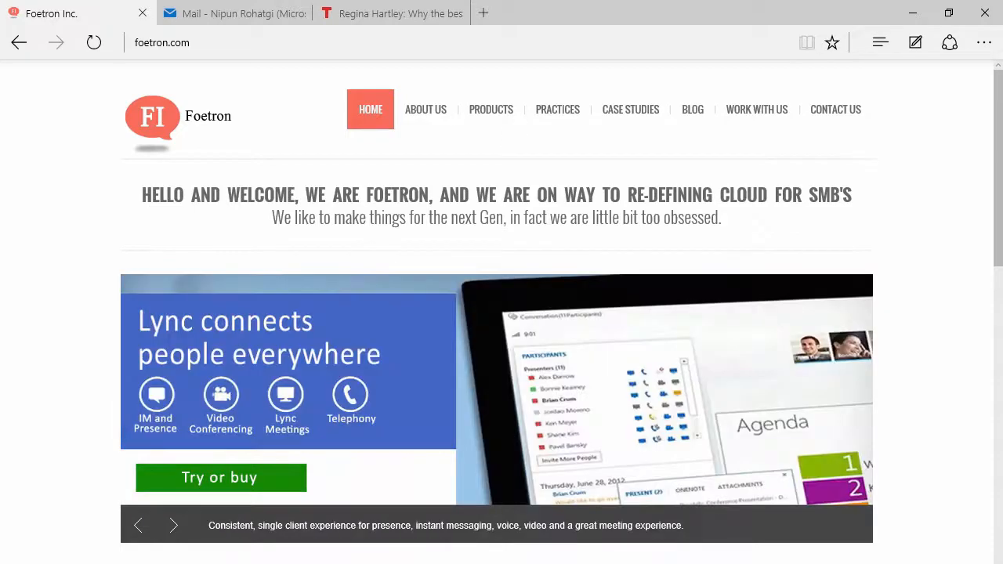
click(174, 524)
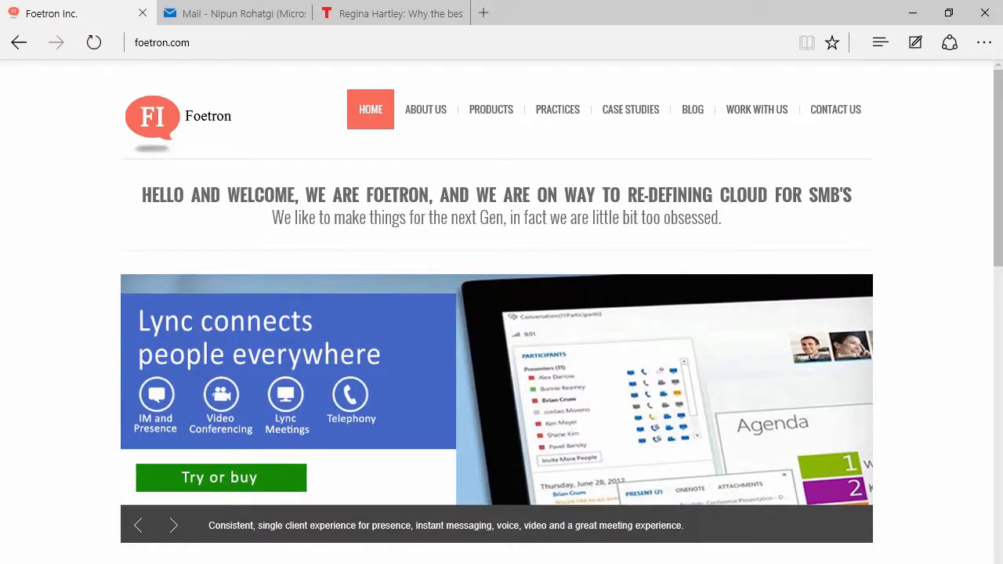
click(172, 525)
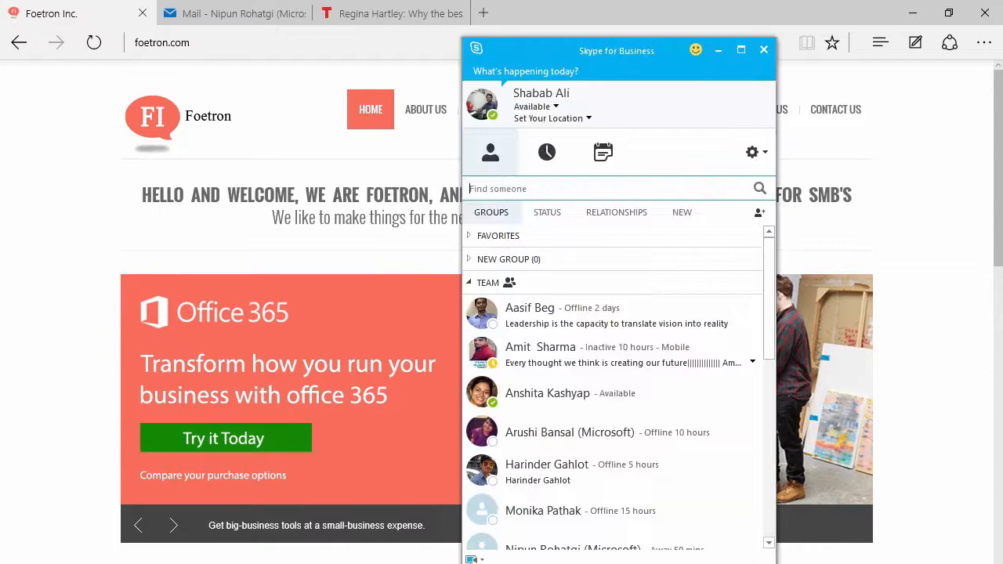
scroll(down, 3)
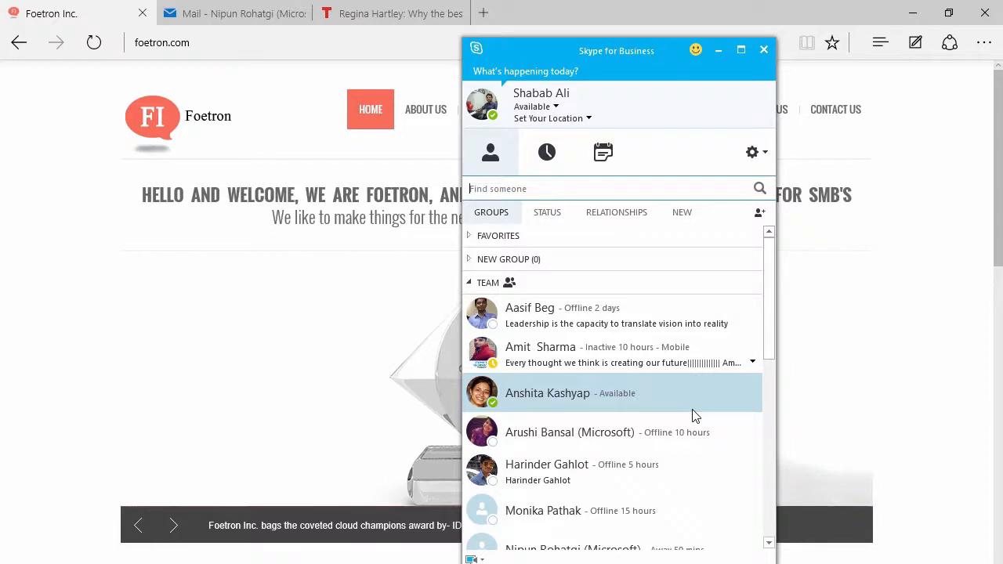
scroll(down, 3)
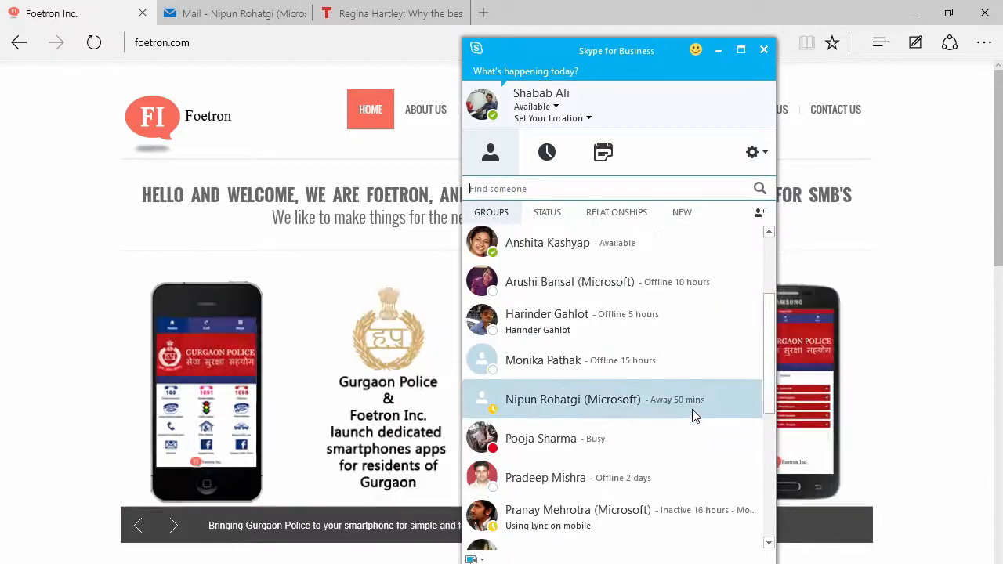
scroll(down, 3)
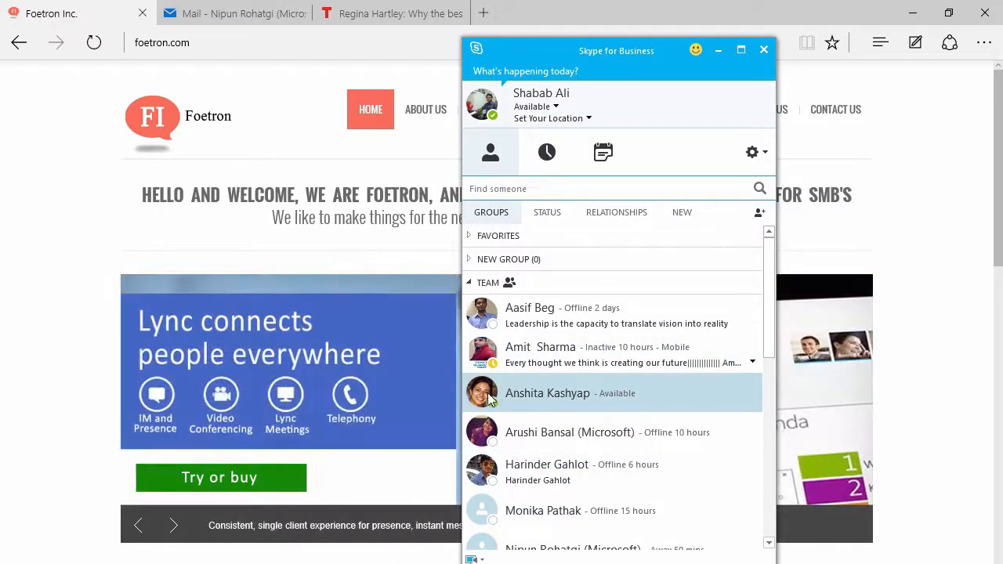
mouse_move(492, 391)
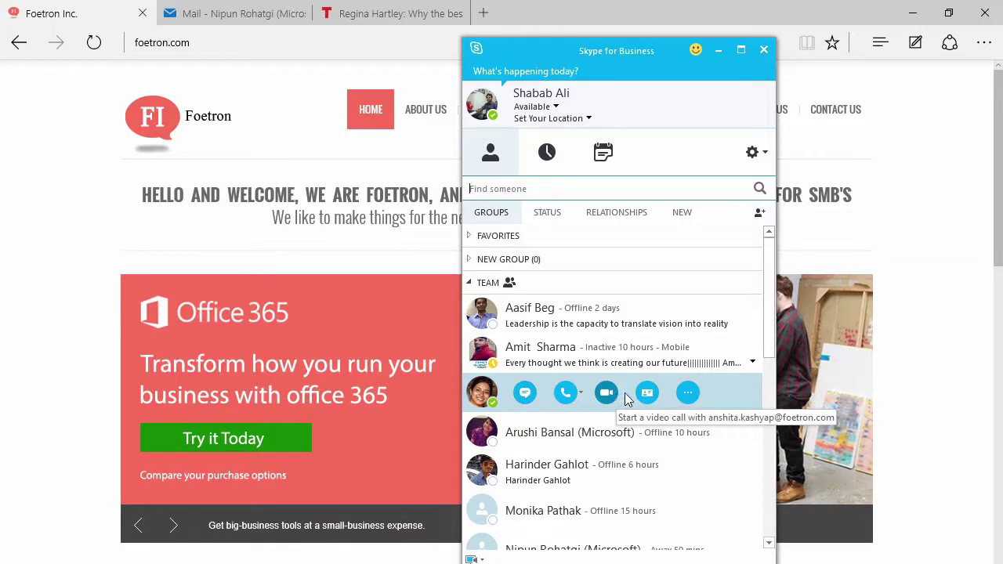
mouse_move(571, 401)
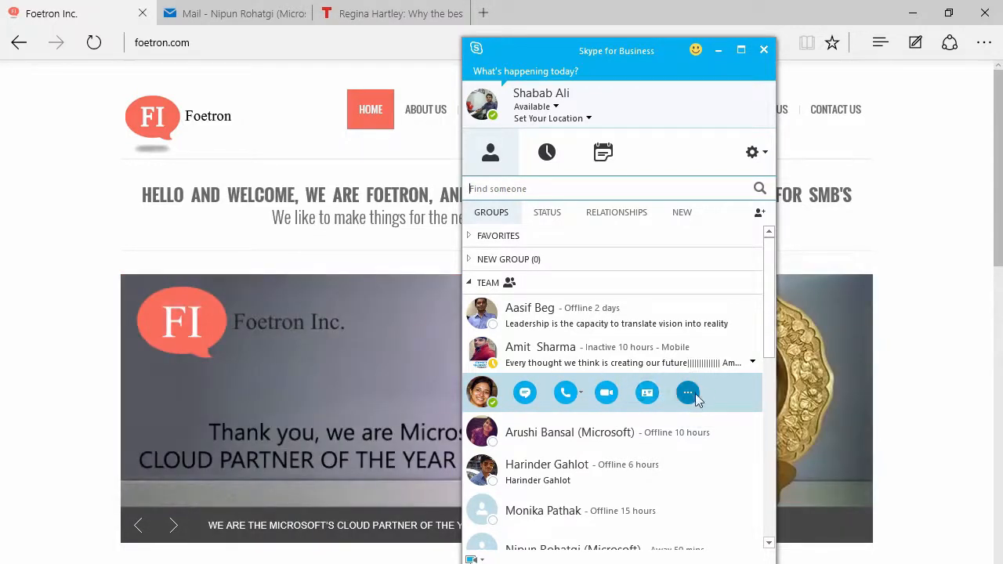
Review Anshita's More Options menu including Send an Email Message, then return to the browser
click(687, 392)
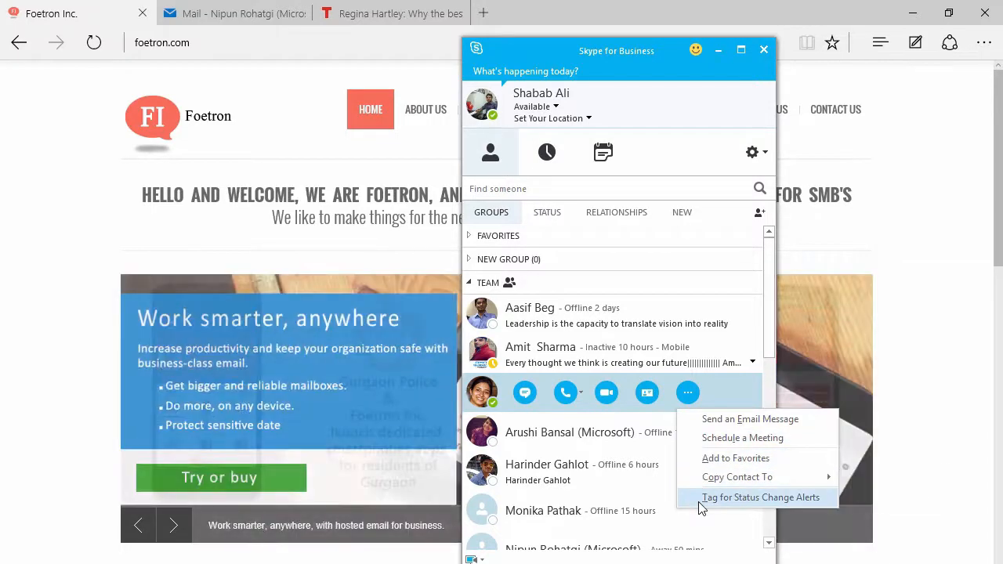
mouse_move(749, 419)
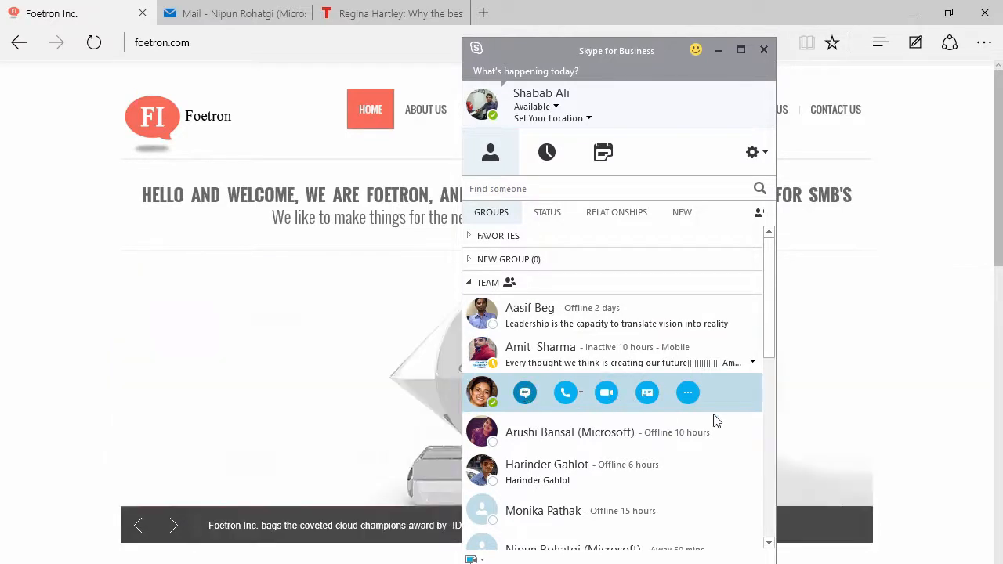
click(686, 392)
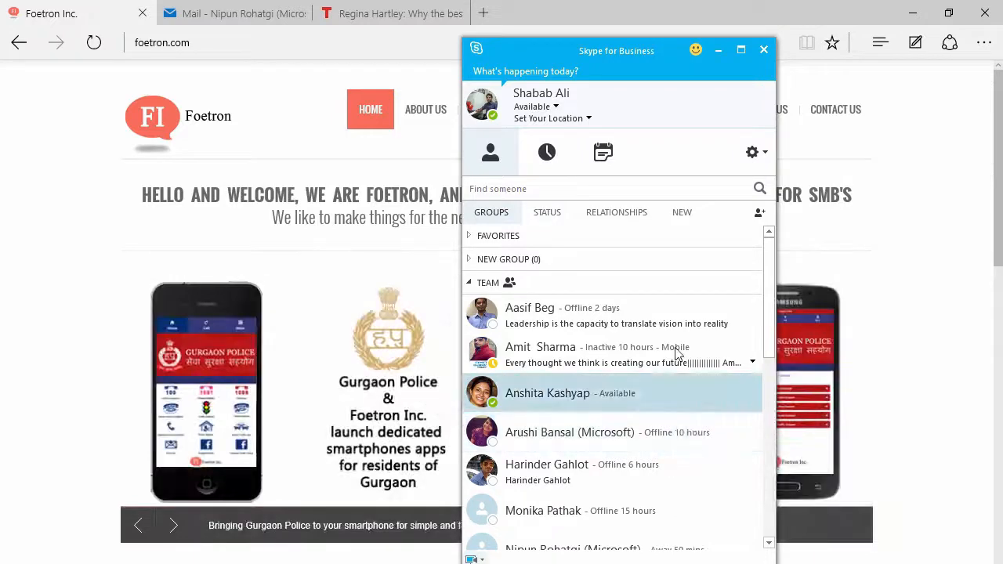
click(228, 12)
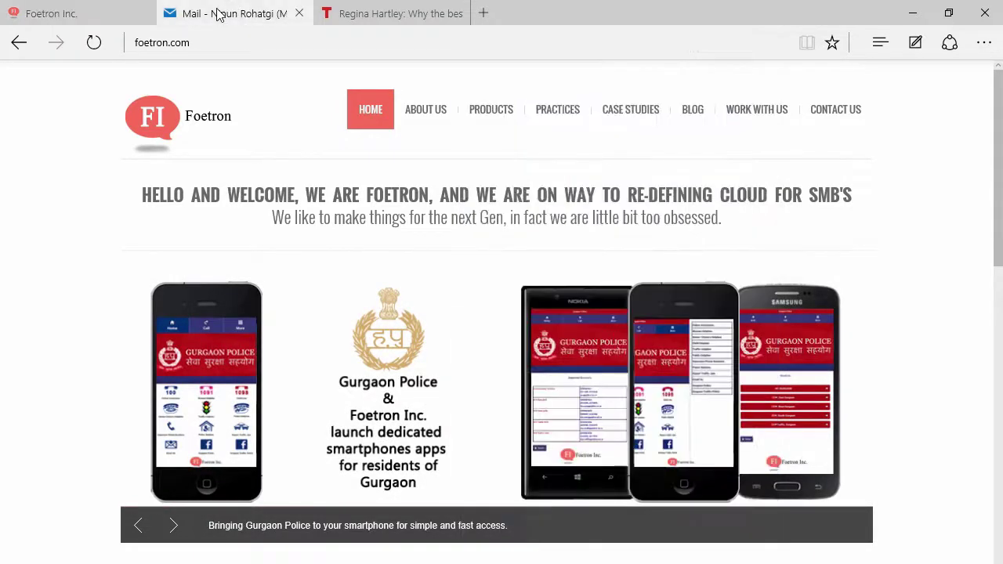
click(227, 13)
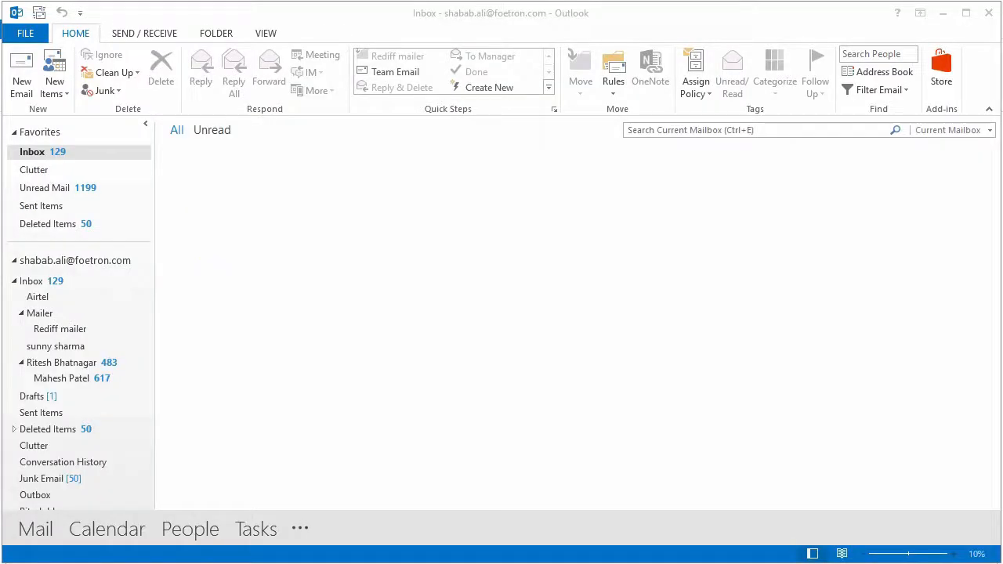
click(19, 75)
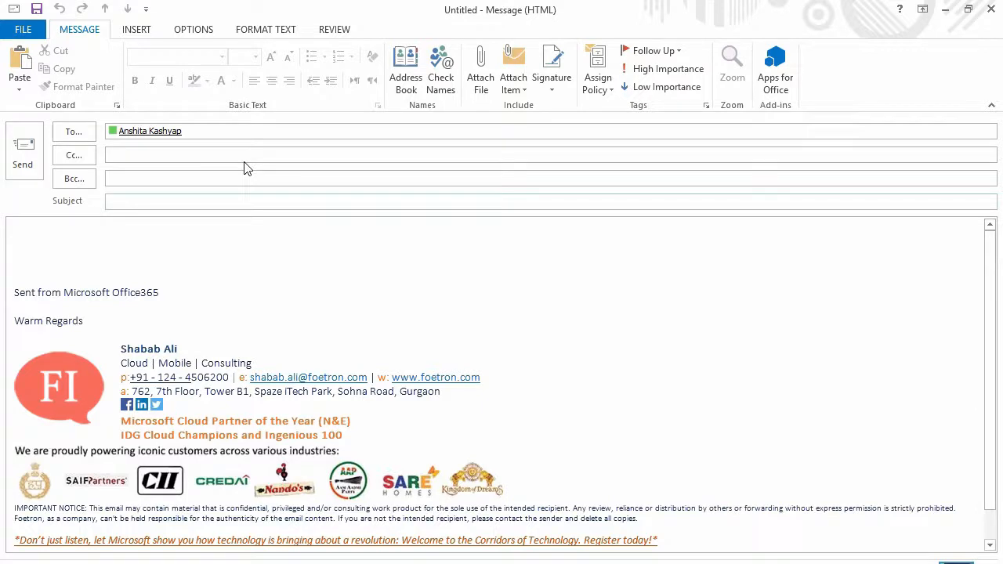
mouse_move(990, 10)
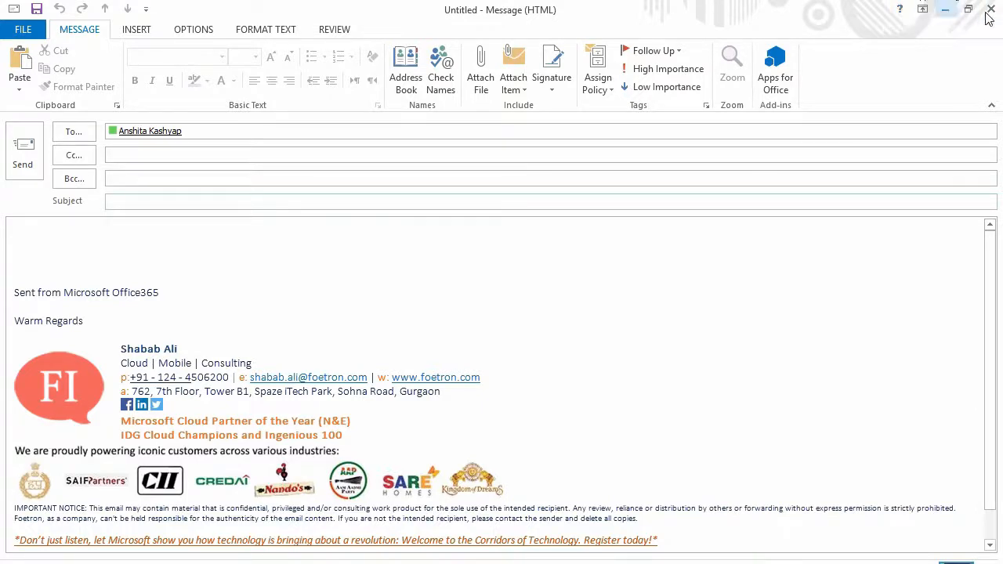
Close the unsent email and discard it without saving
click(990, 10)
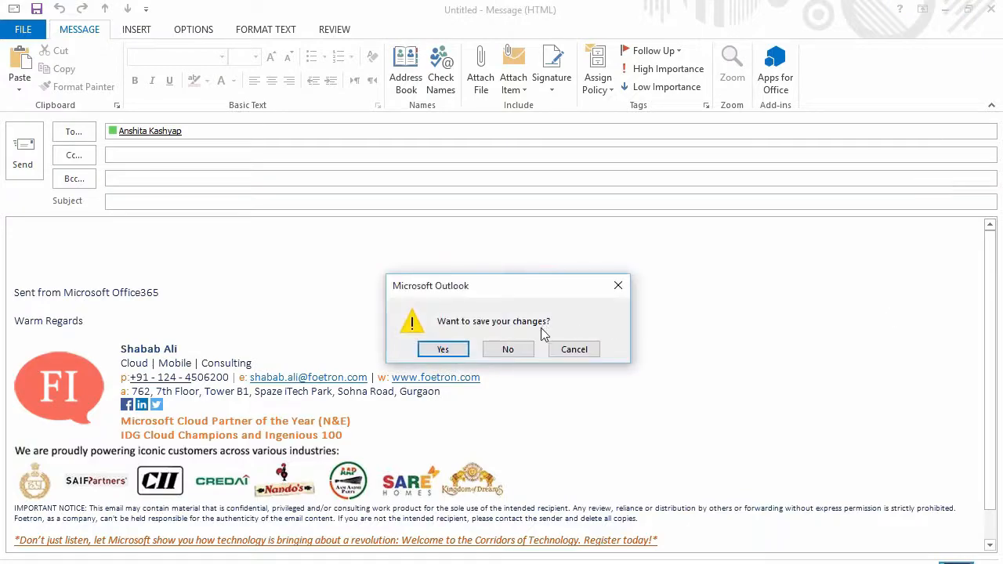
click(508, 348)
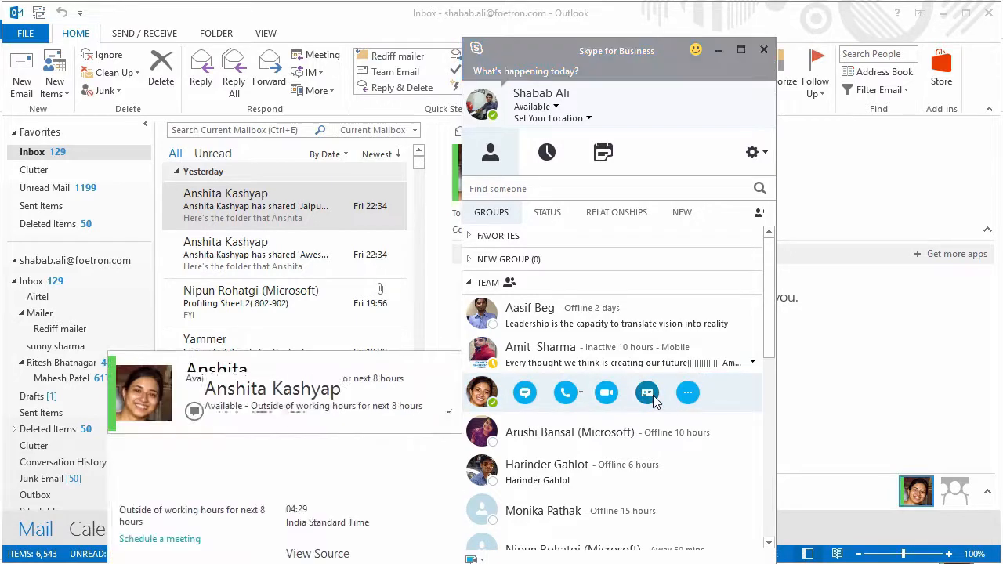
click(646, 392)
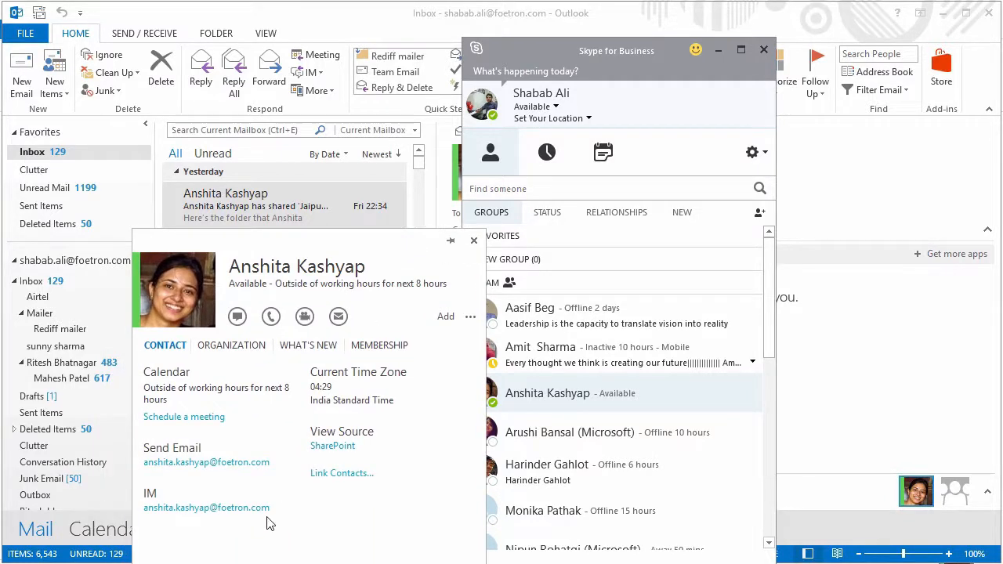
mouse_move(168, 361)
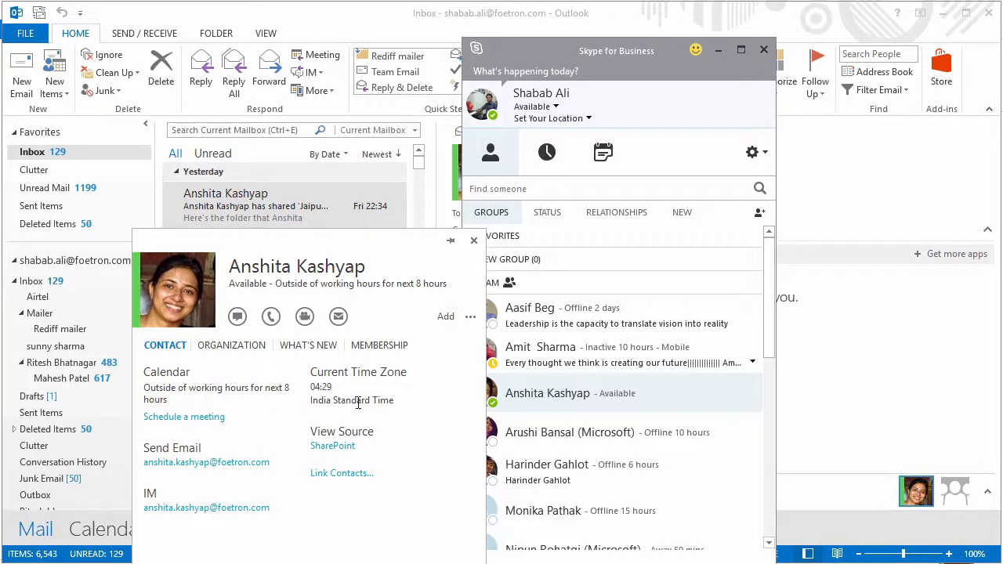
mouse_move(242, 545)
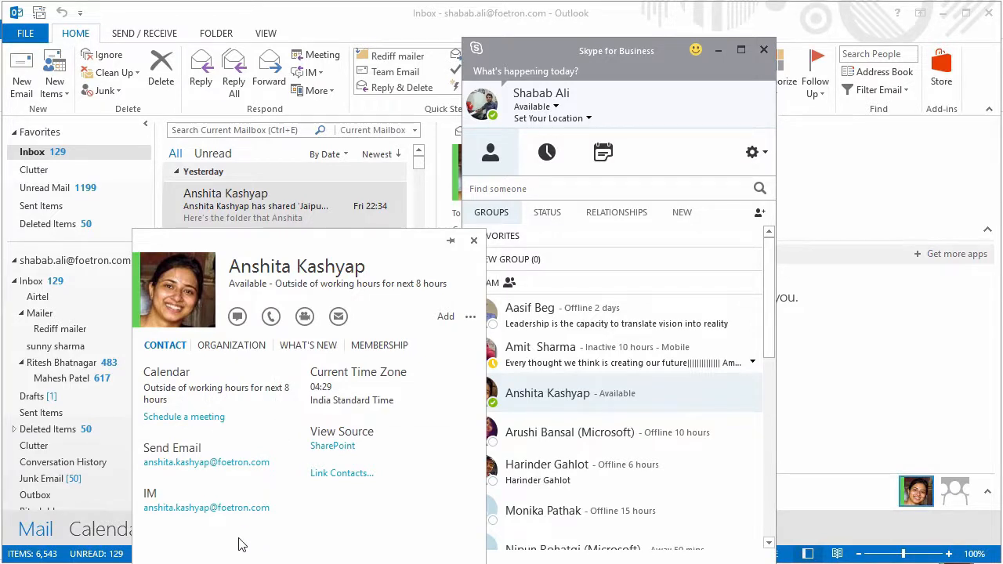
mouse_move(338, 476)
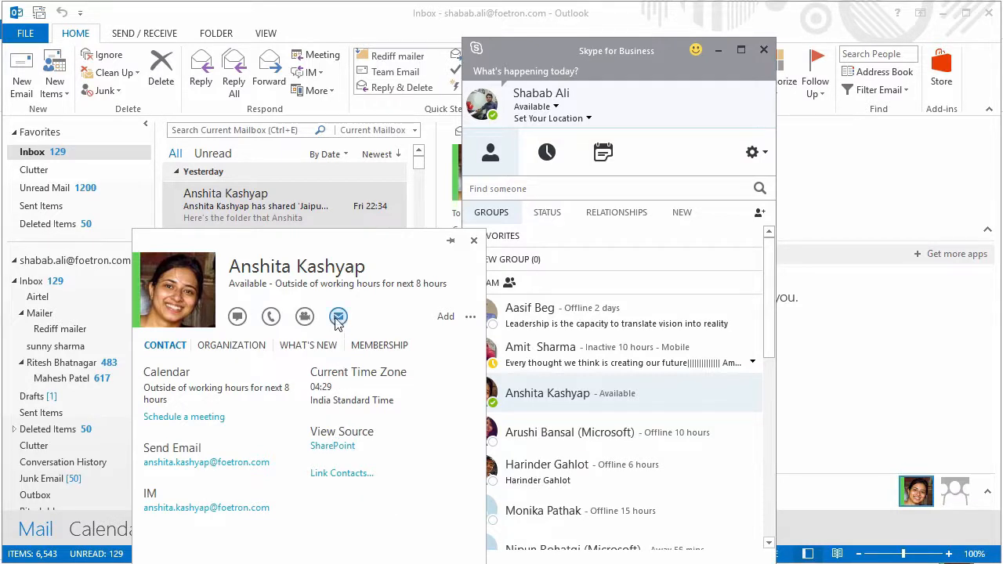
mouse_move(354, 320)
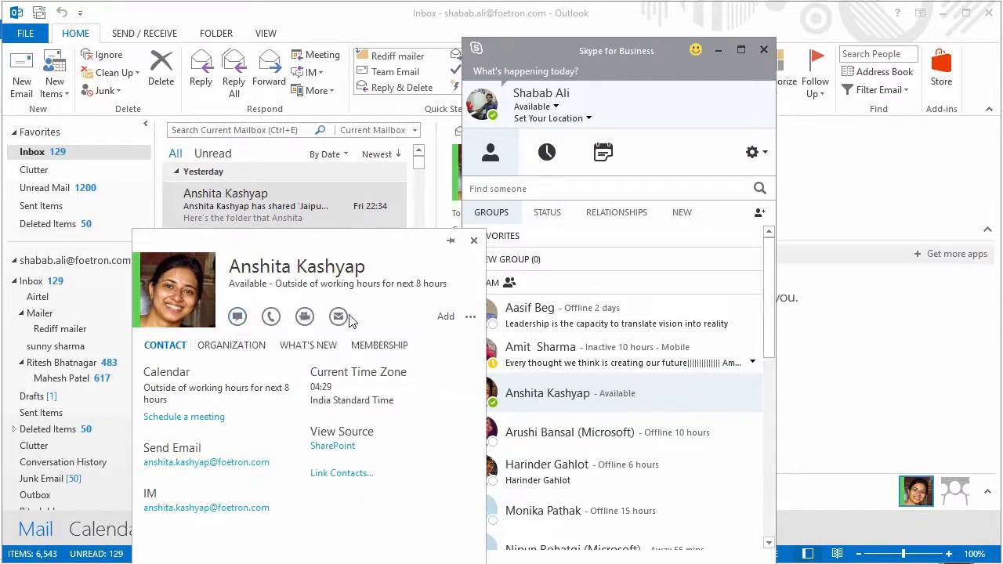
mouse_move(222, 335)
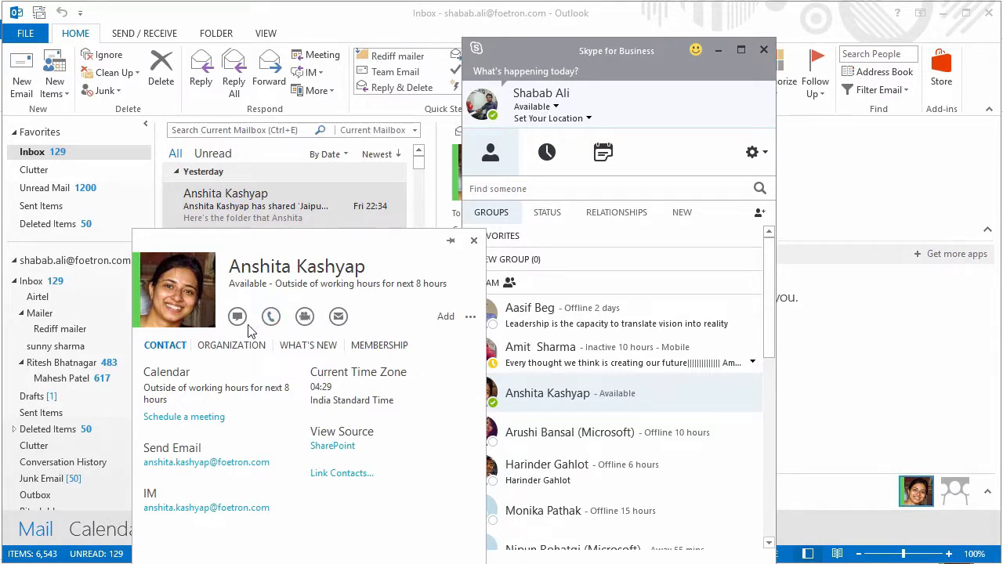
mouse_move(295, 326)
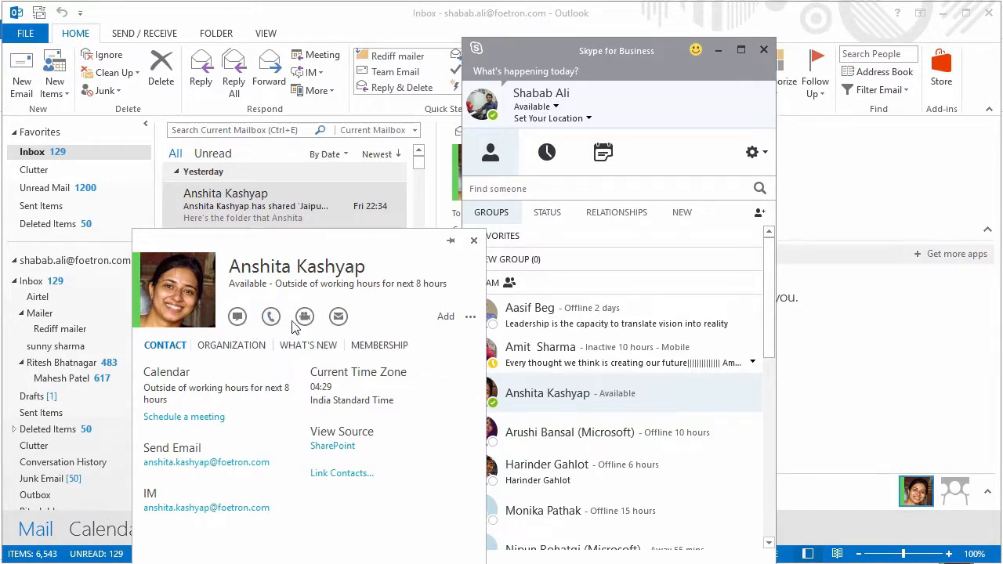
mouse_move(238, 317)
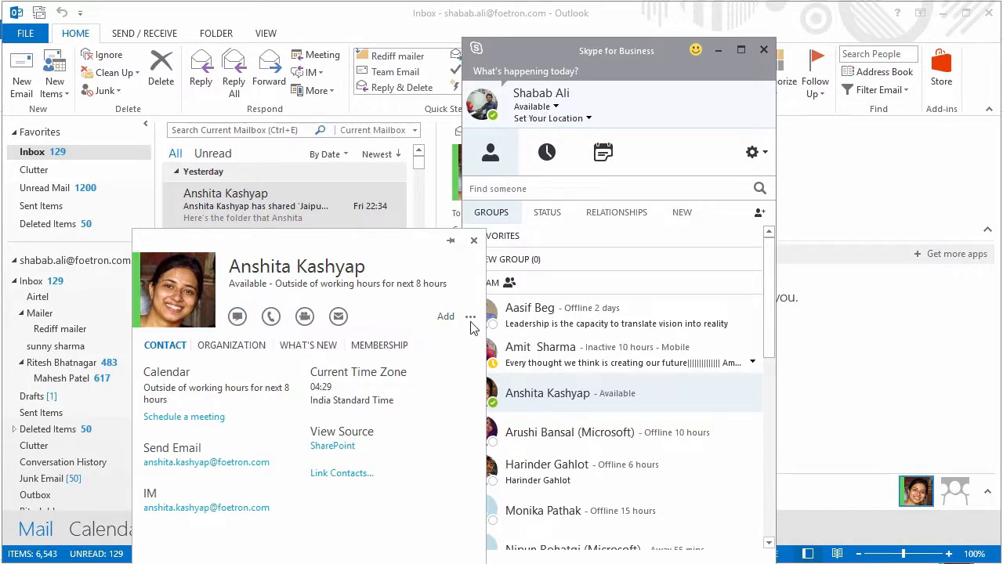
Show the card's extra options: link contacts, add to IM contacts, tag for status alerts
click(470, 316)
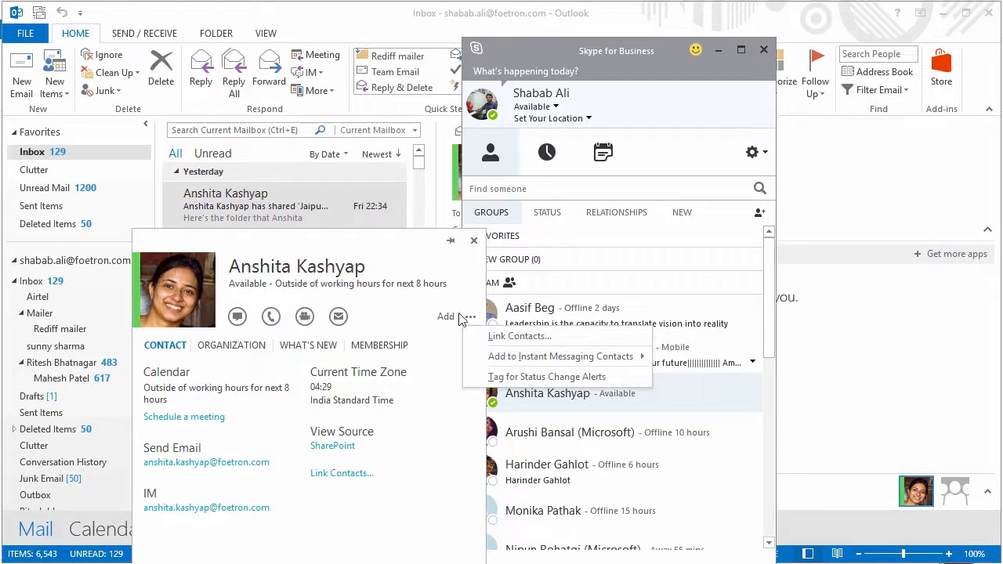
mouse_move(561, 357)
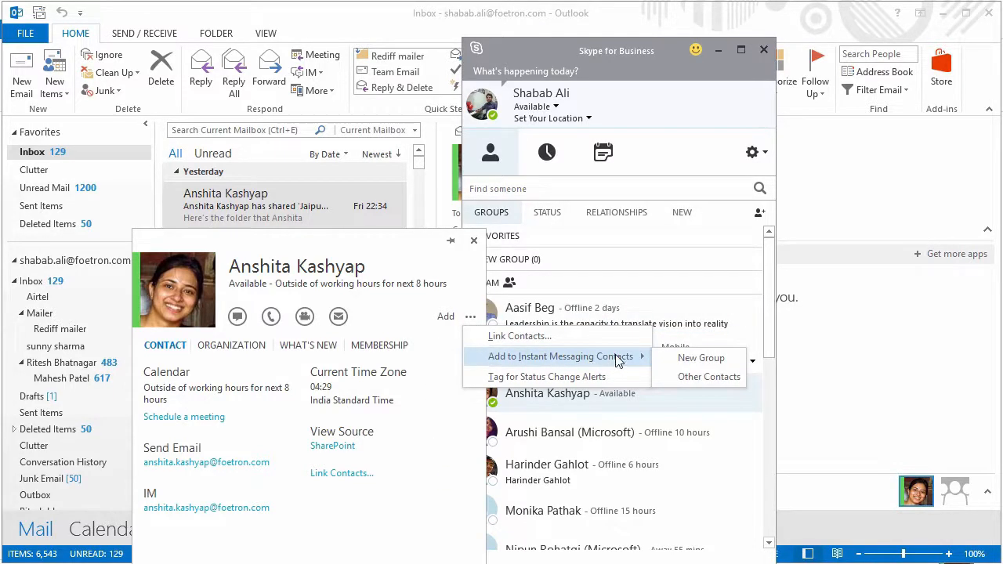